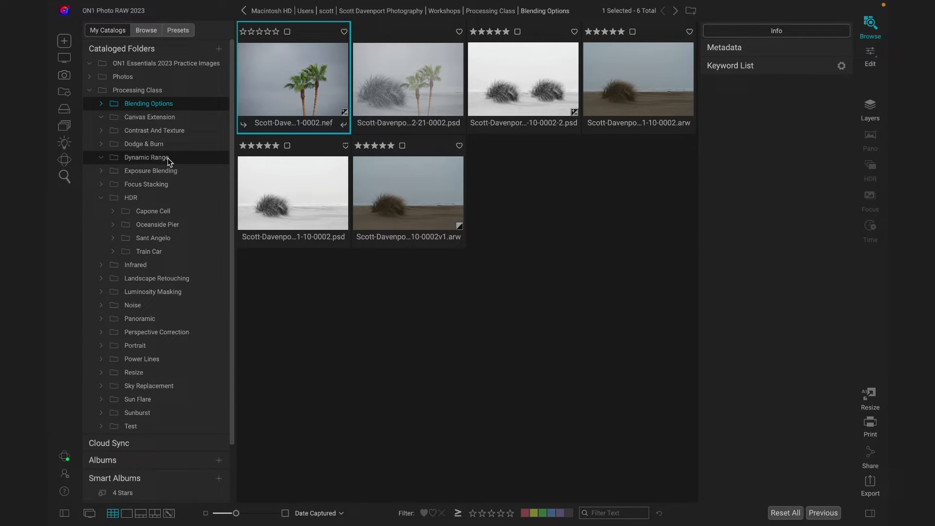
# Load the Dynamic Range folder's 14 photos in the ON1 Photo RAW 2023 catalog.
pyautogui.click(147, 157)
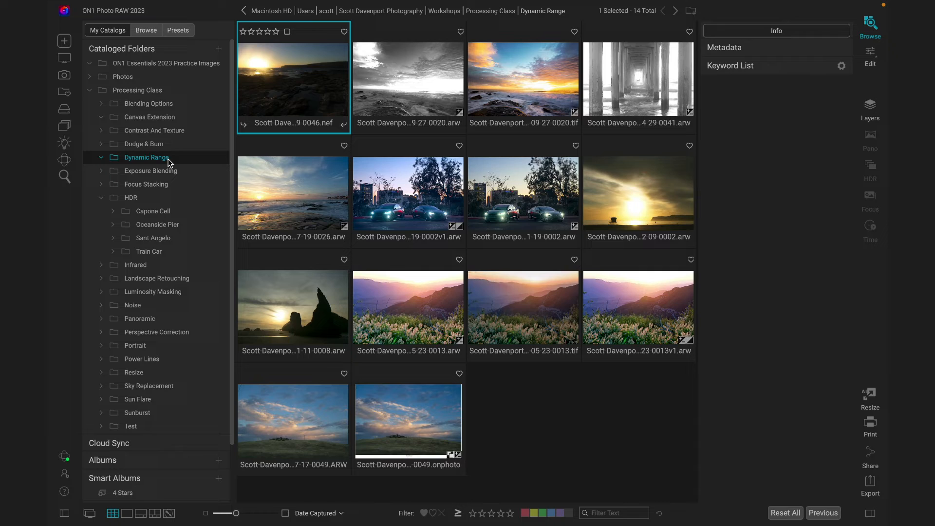
pyautogui.click(136, 77)
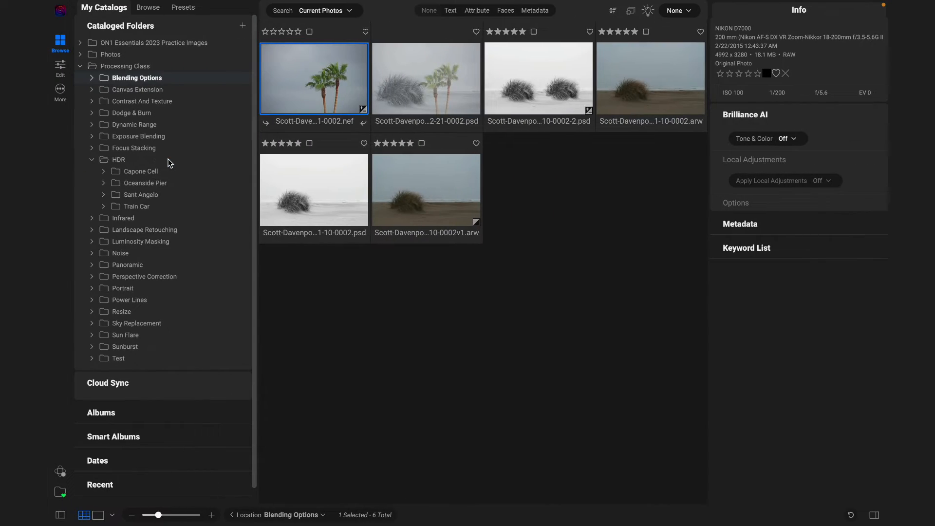
# Open Dynamic Range in 2024, then Luminosity Masking in both the 2023 and 2024 windows.
pyautogui.click(135, 125)
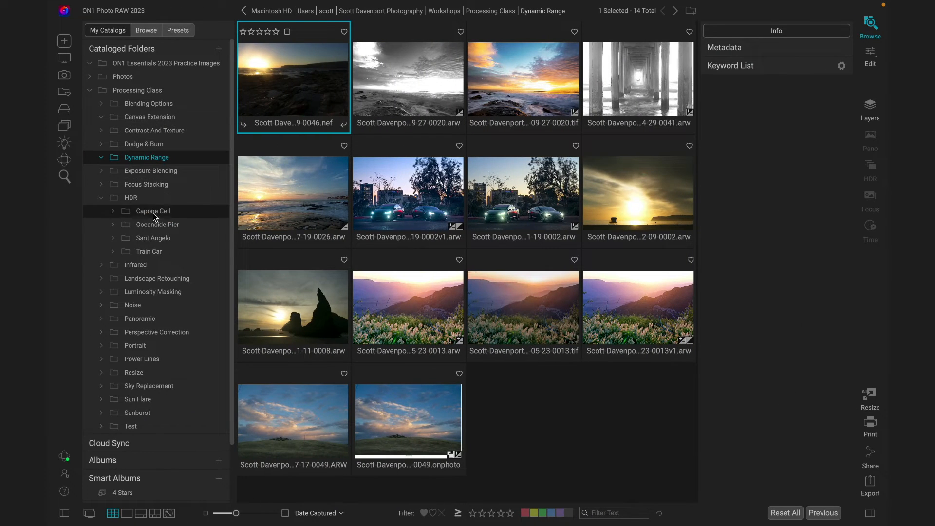
pyautogui.click(153, 292)
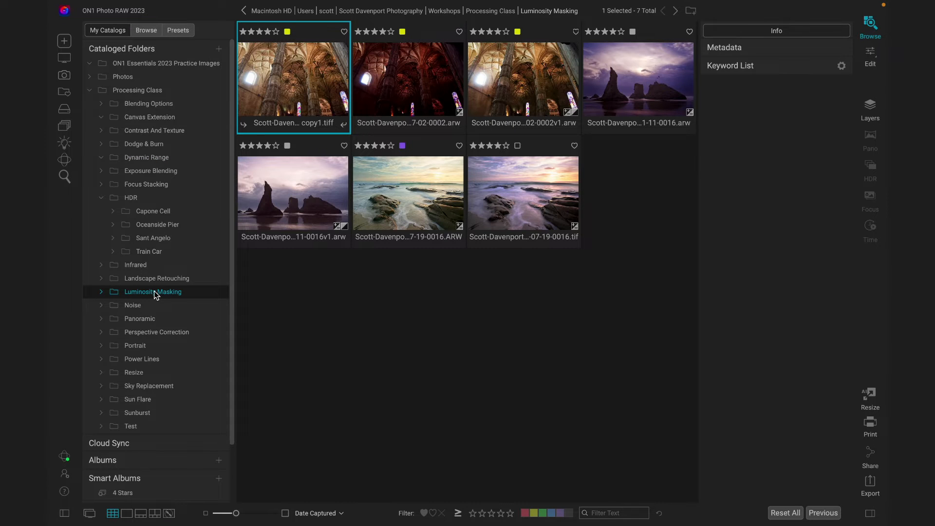
pyautogui.click(141, 125)
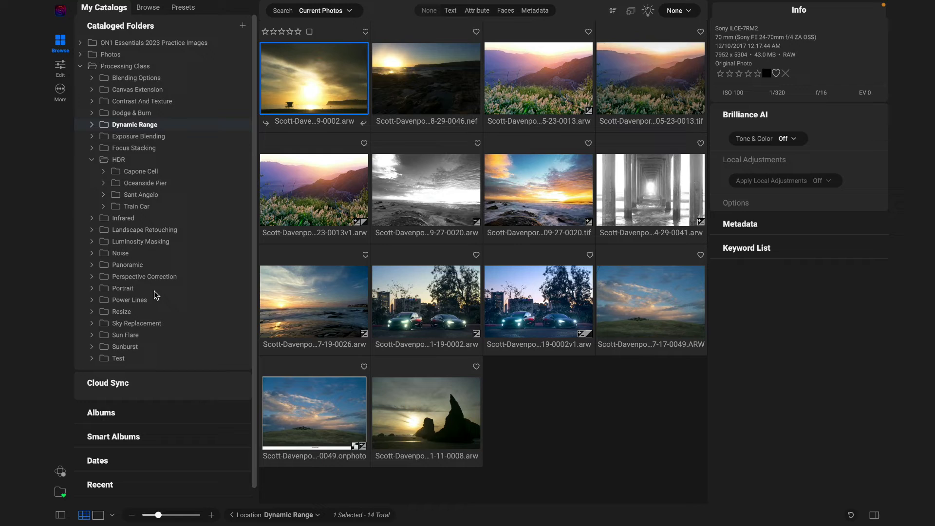
pyautogui.click(141, 242)
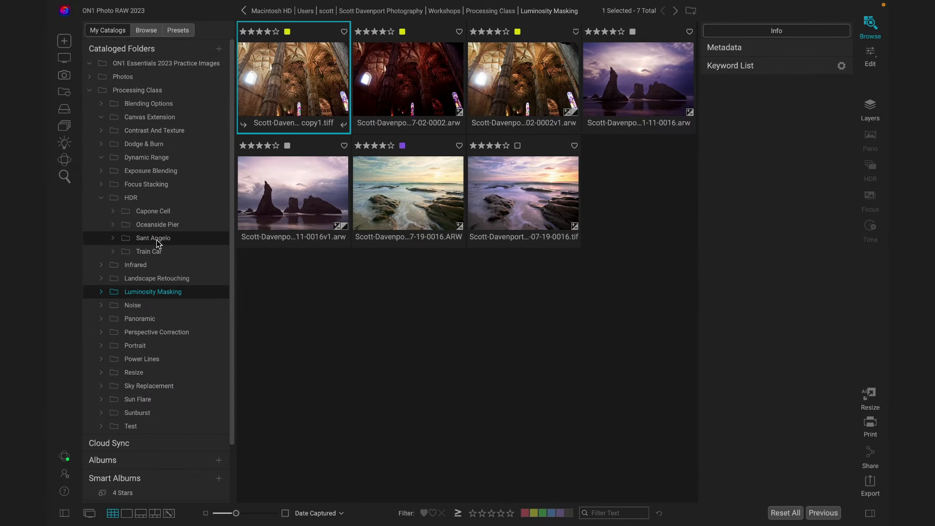
# Open the Power Lines folder under Processing Class in the 2023 catalog.
pyautogui.click(141, 359)
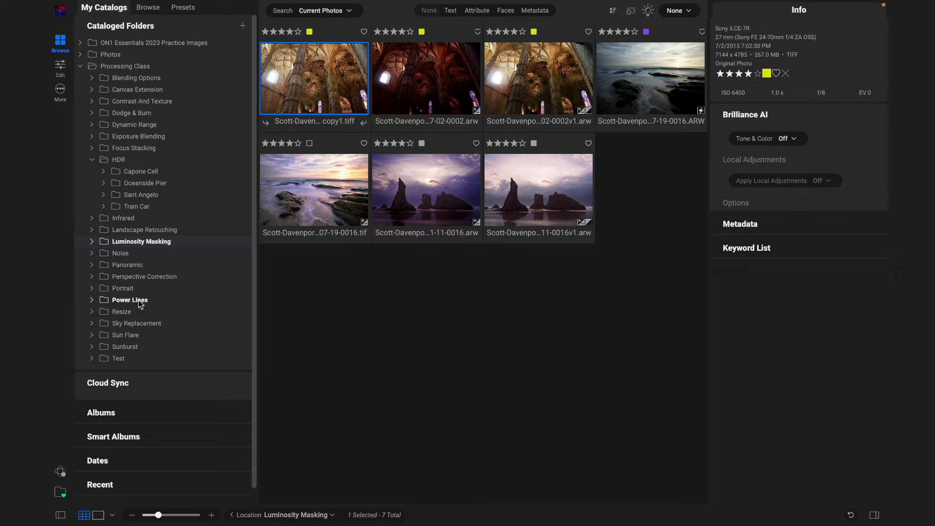
# Open the Power Lines folder with its four storefront and street photos in ON1 Photo RAW 2024.
pyautogui.click(129, 300)
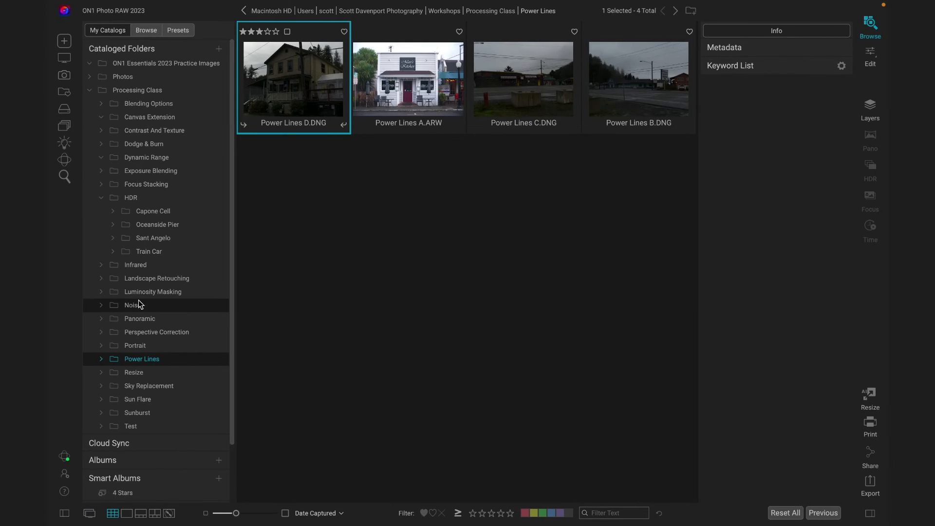
# Open the single-photo Resize folder, then the Panoramic folder with its 28 photos.
pyautogui.click(133, 372)
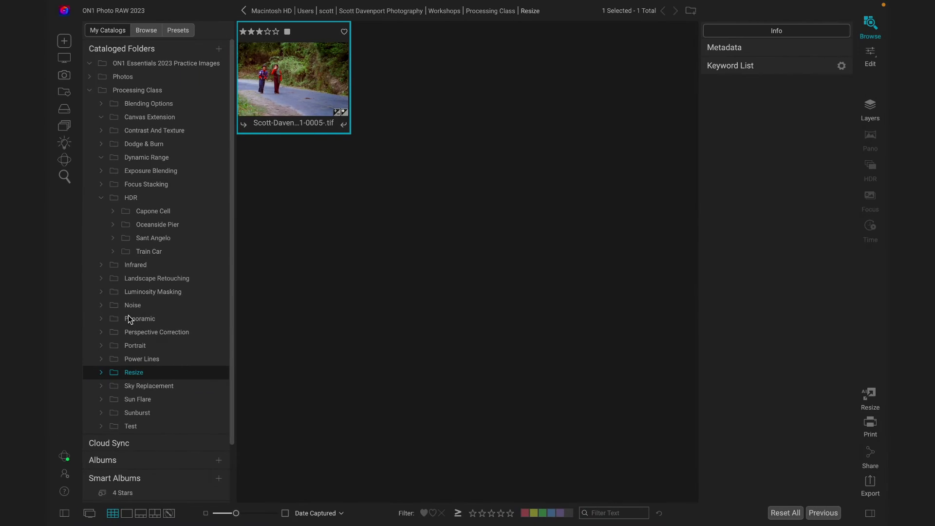
pyautogui.click(139, 317)
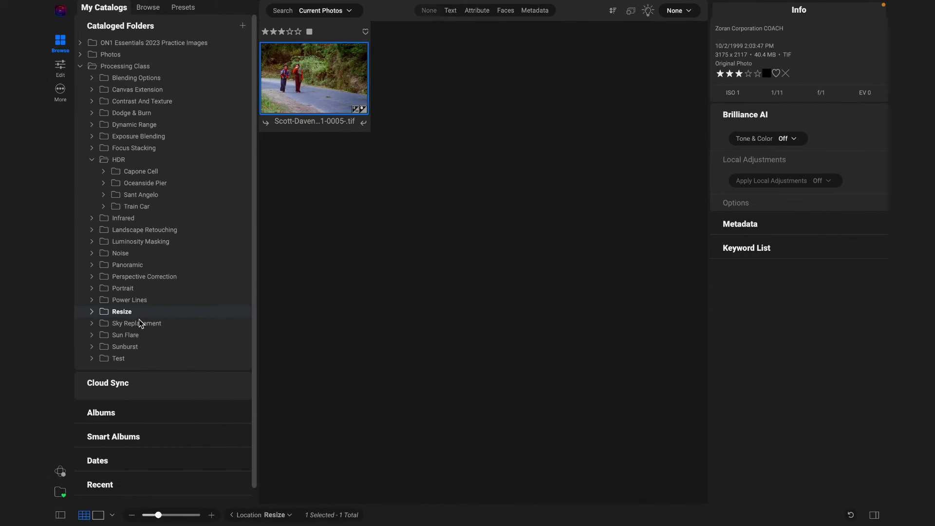
pyautogui.click(127, 264)
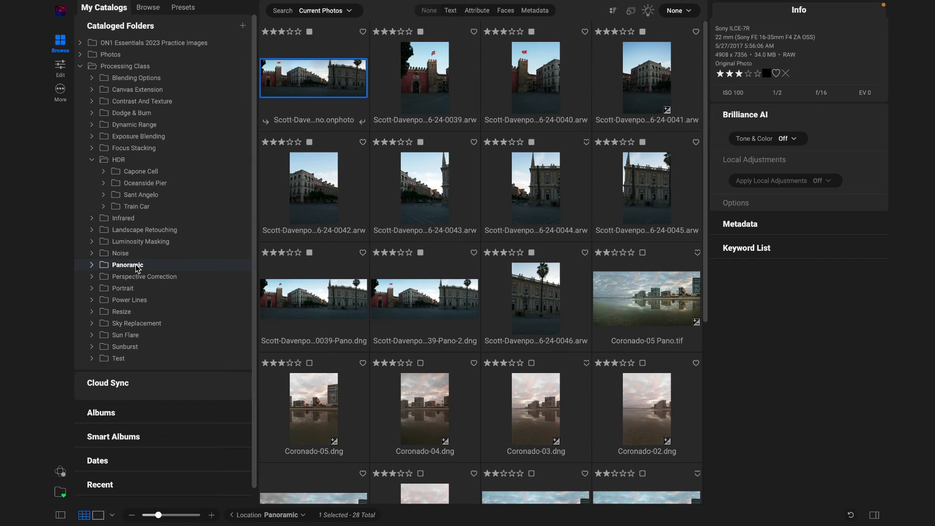